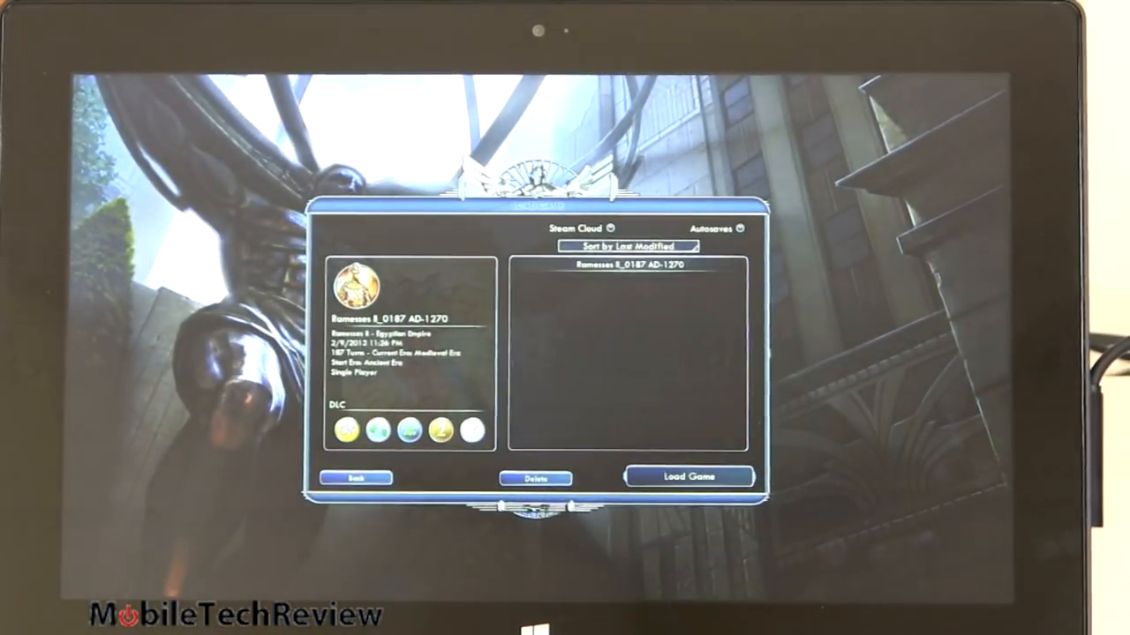
Load the Ramesses II Egyptian Empire save (turn 187) in Civilization V
click(687, 476)
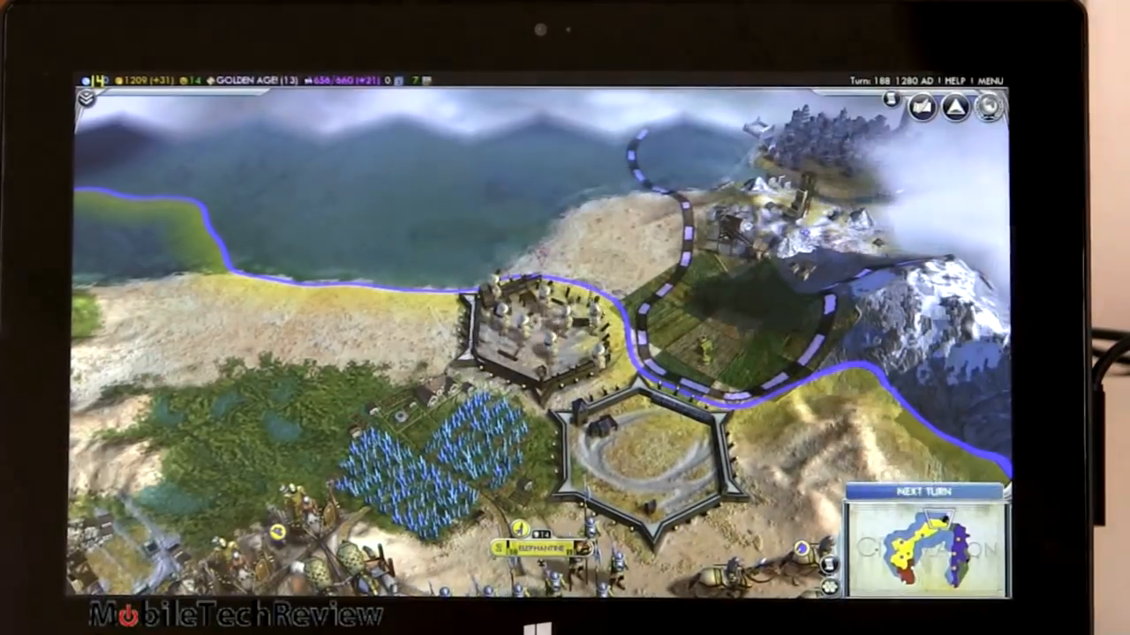
Review the Social Policies trees, close the screen, and end the turn
click(926, 493)
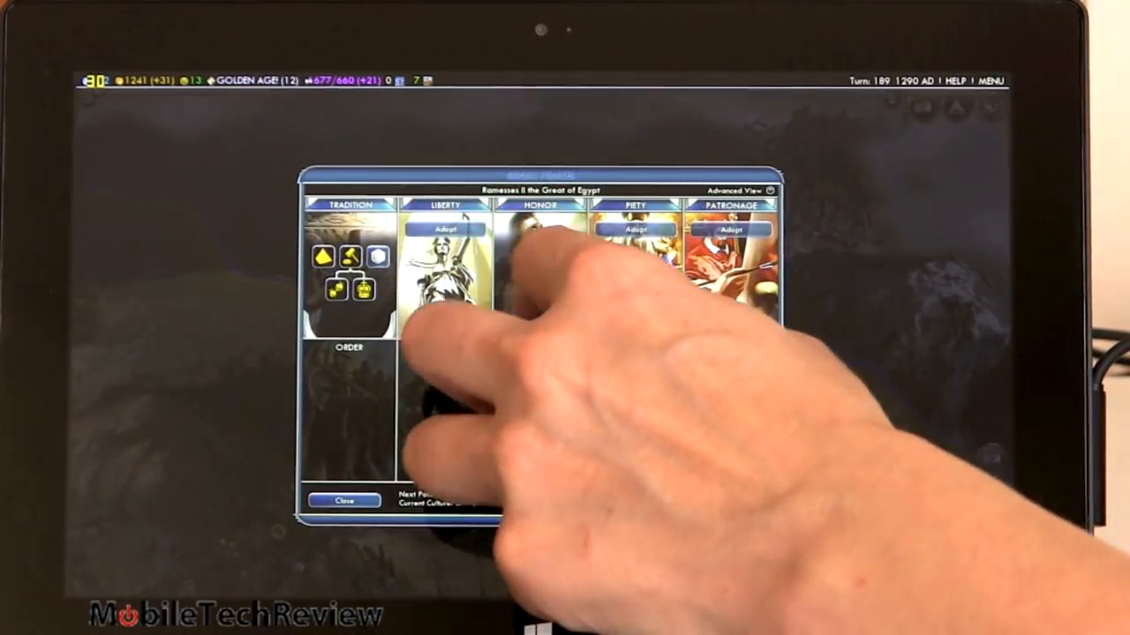
click(453, 229)
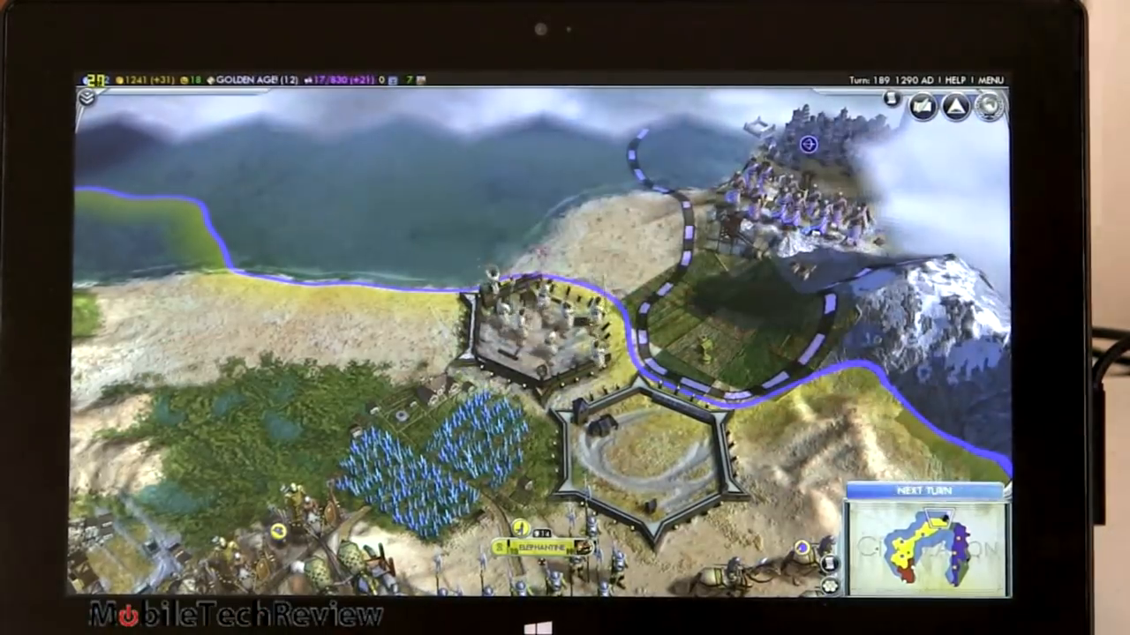
click(925, 491)
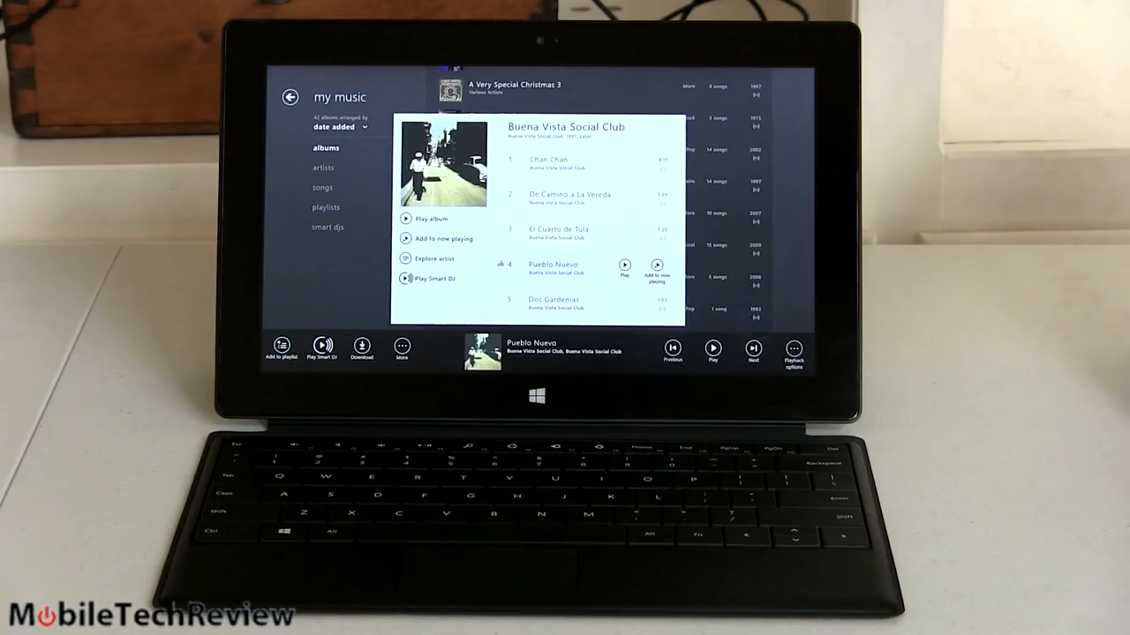
Open the Buena Vista Social Club album and play 'Pueblo Nuevo'
click(711, 349)
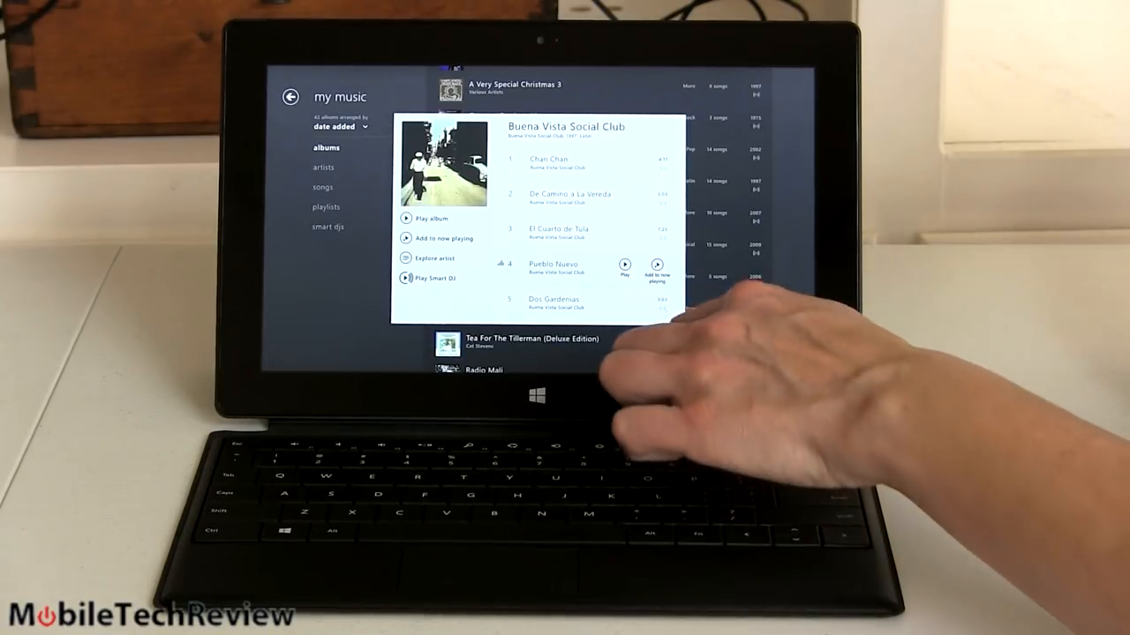
click(624, 265)
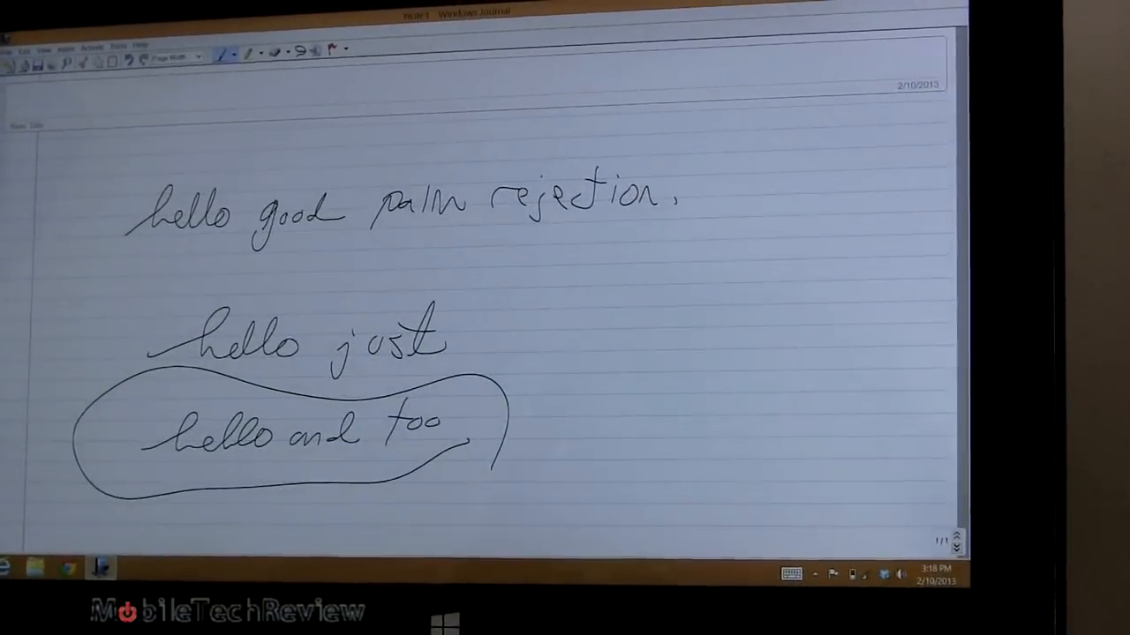
Handwrite 'hello how are you?' on the OneNote page and circle it
click(93, 47)
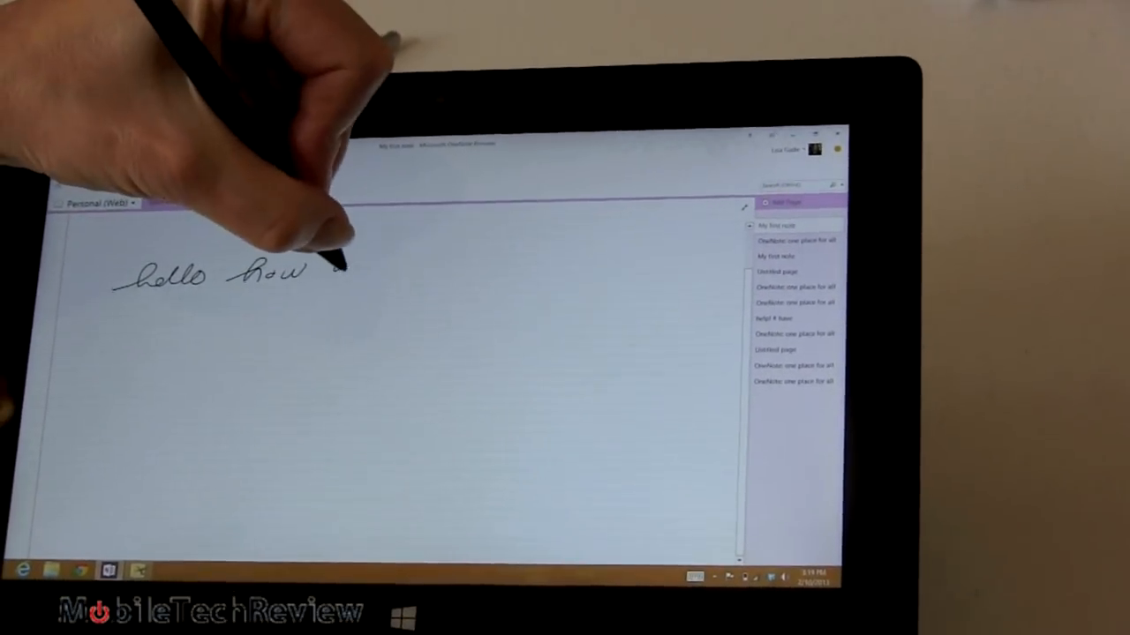
drag(327, 256, 446, 251)
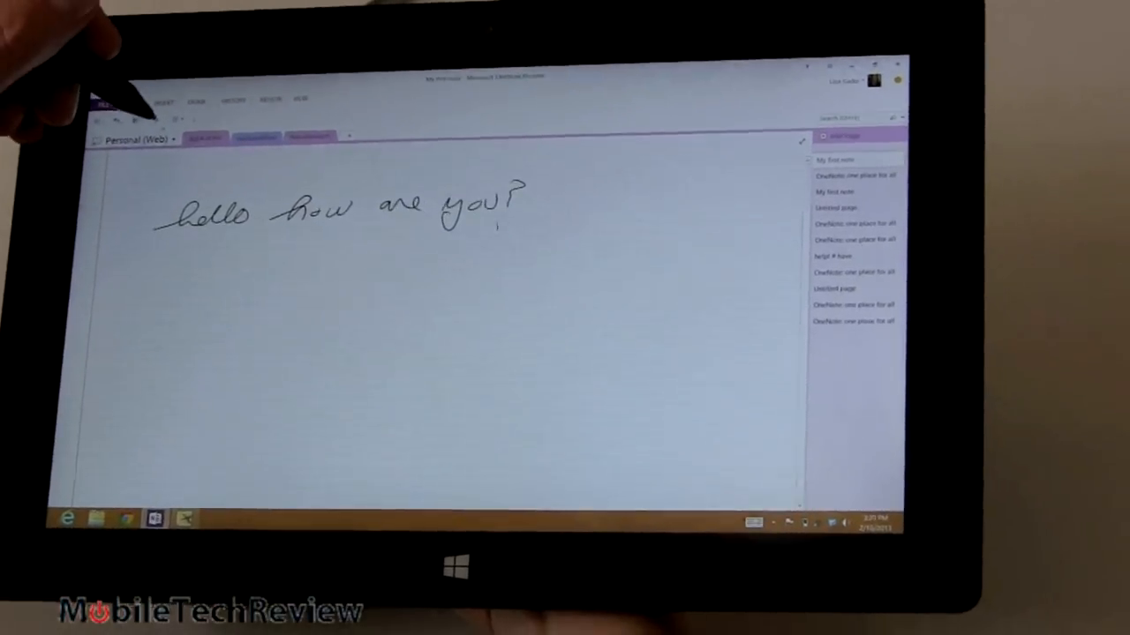
drag(176, 229, 441, 282)
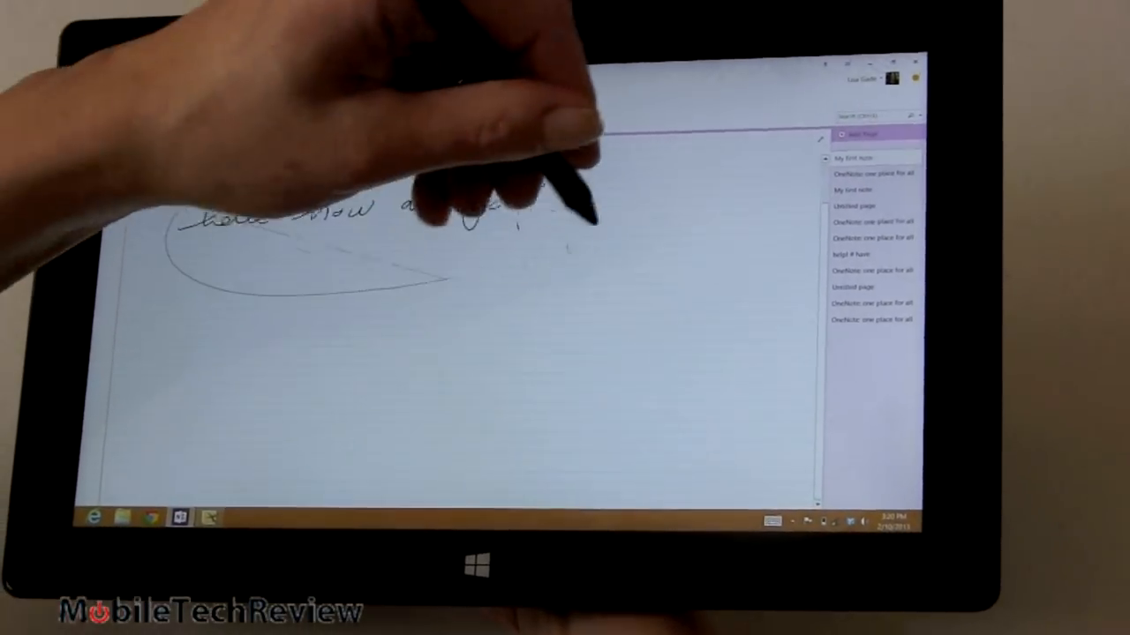